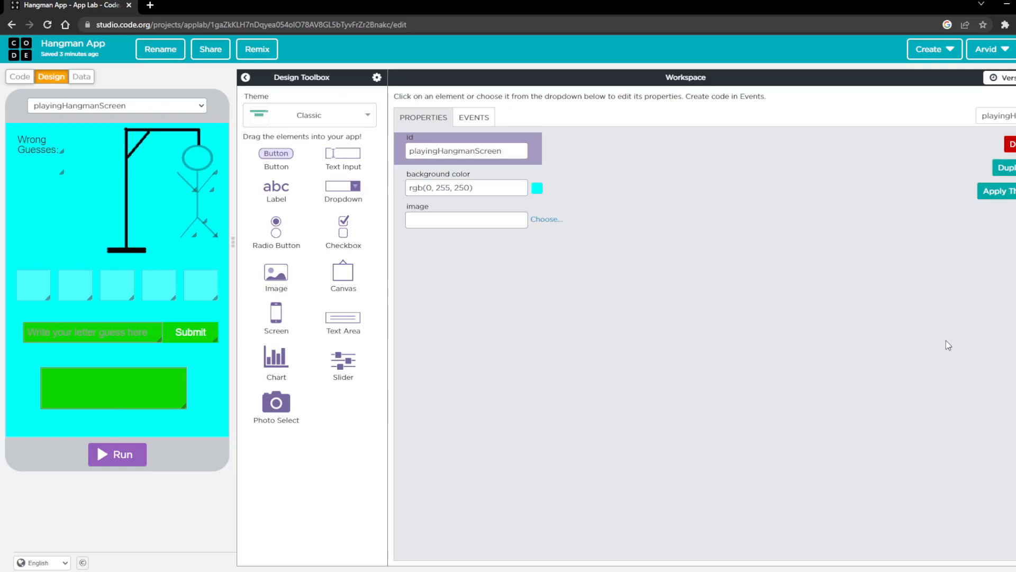
mouse_move(68, 137)
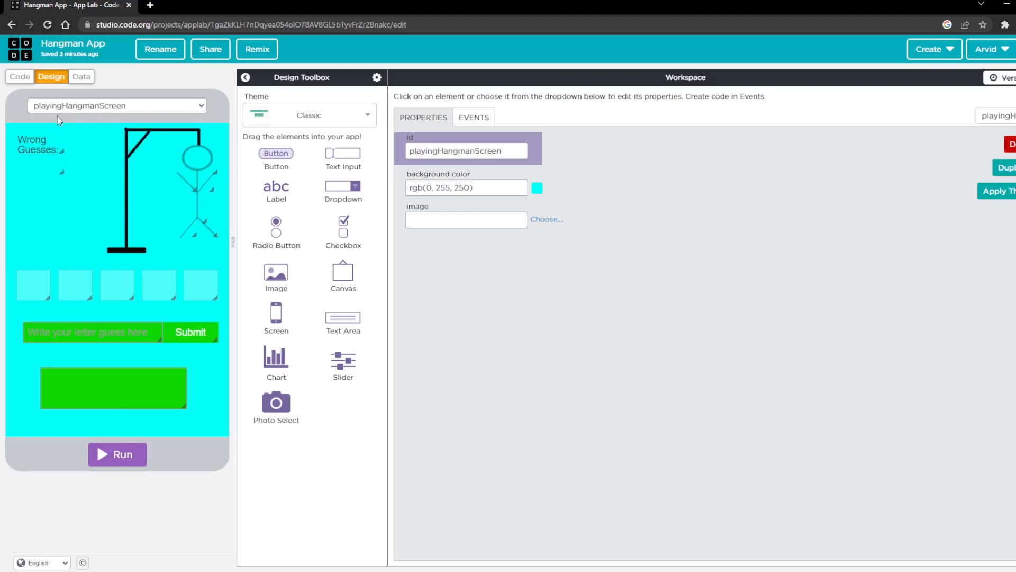
Glance at the intro and playing screen designs, then switch to the JavaScript code view.
click(117, 105)
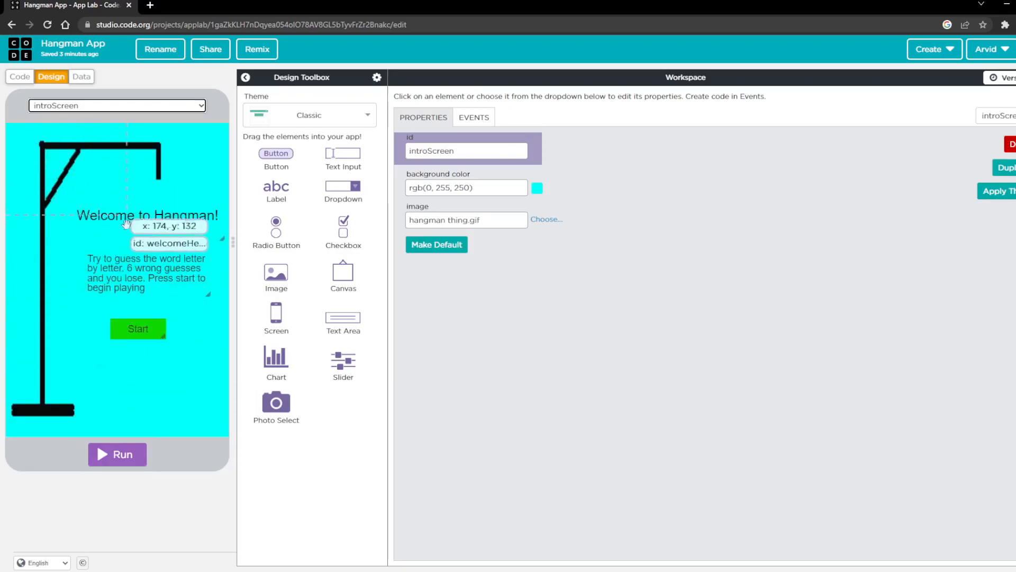
mouse_move(171, 267)
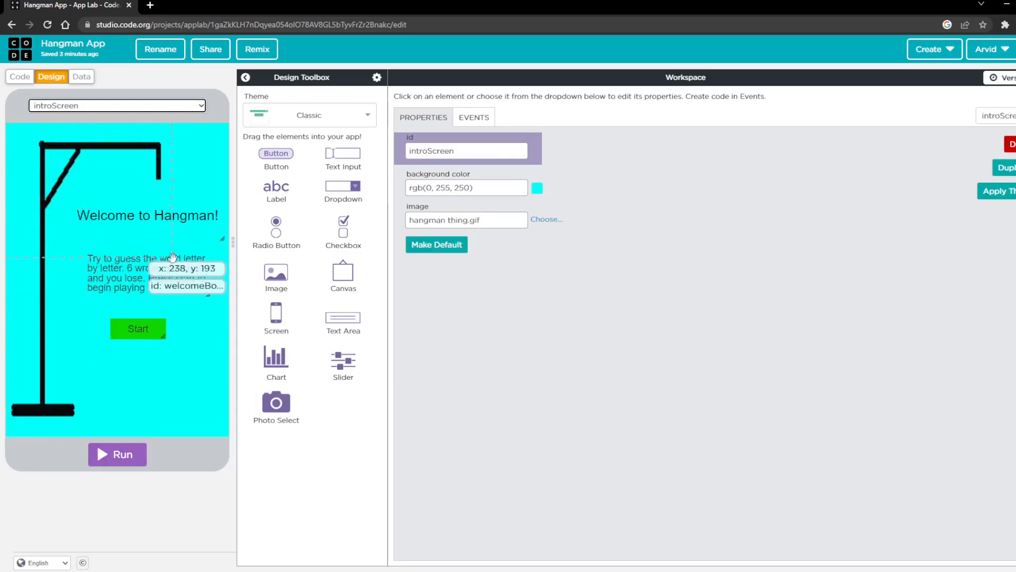
mouse_move(72, 123)
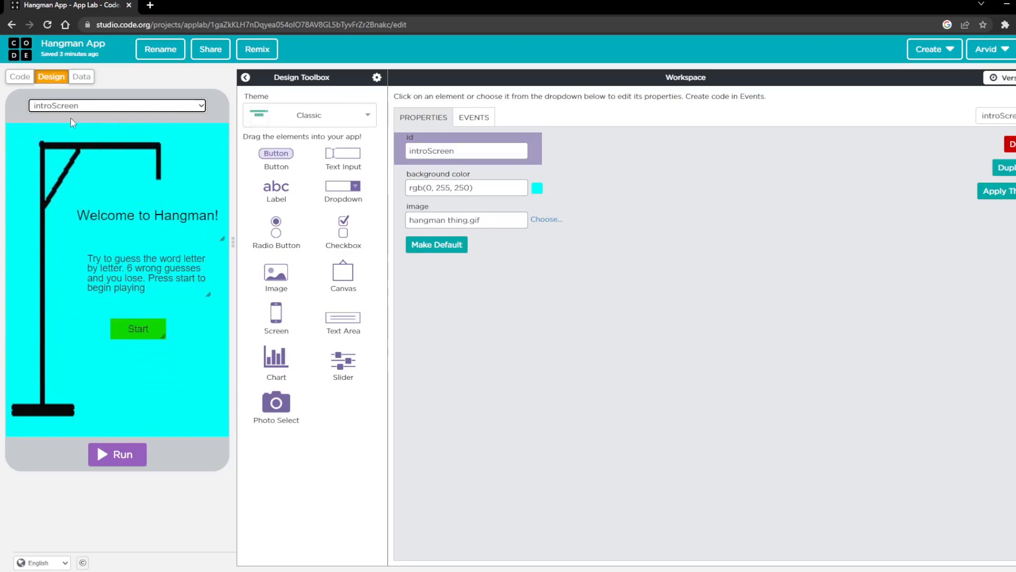
click(117, 104)
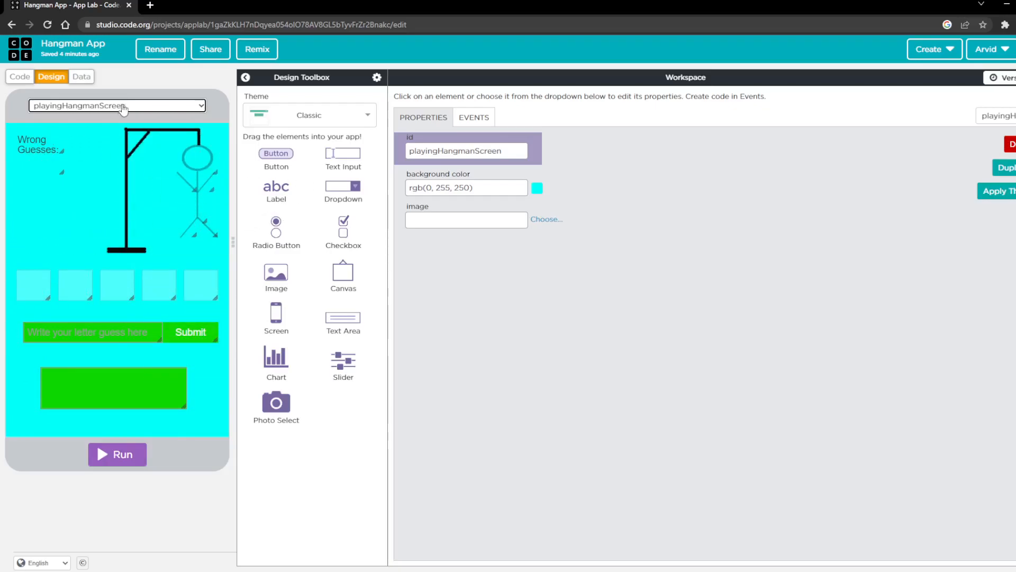
click(19, 76)
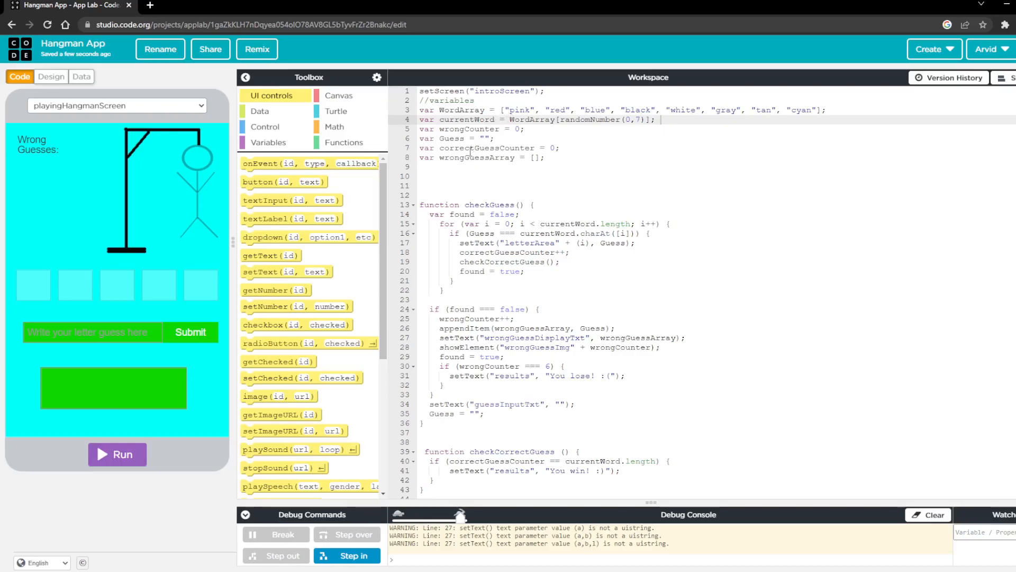
scroll(down, 3)
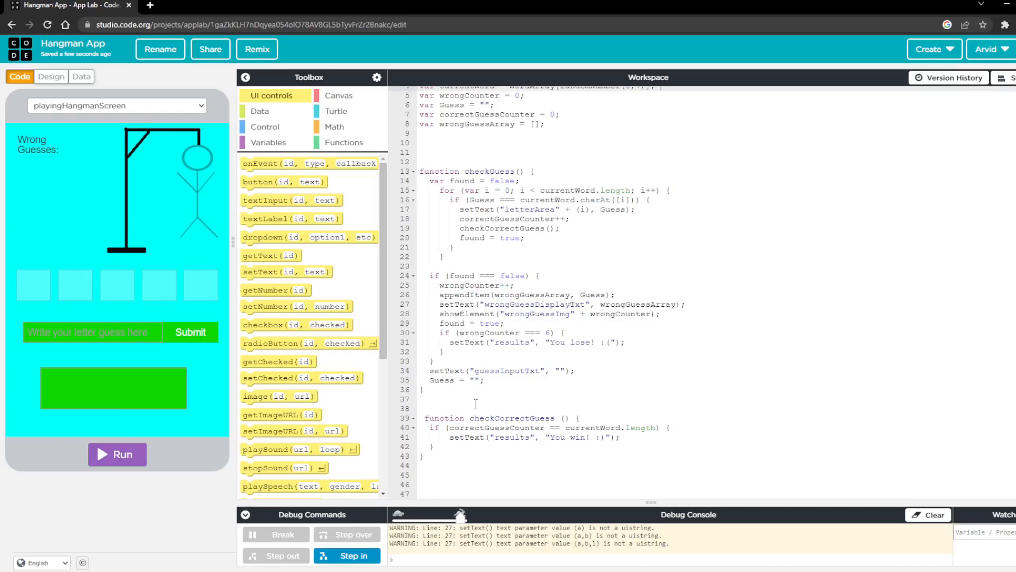
mouse_move(594, 394)
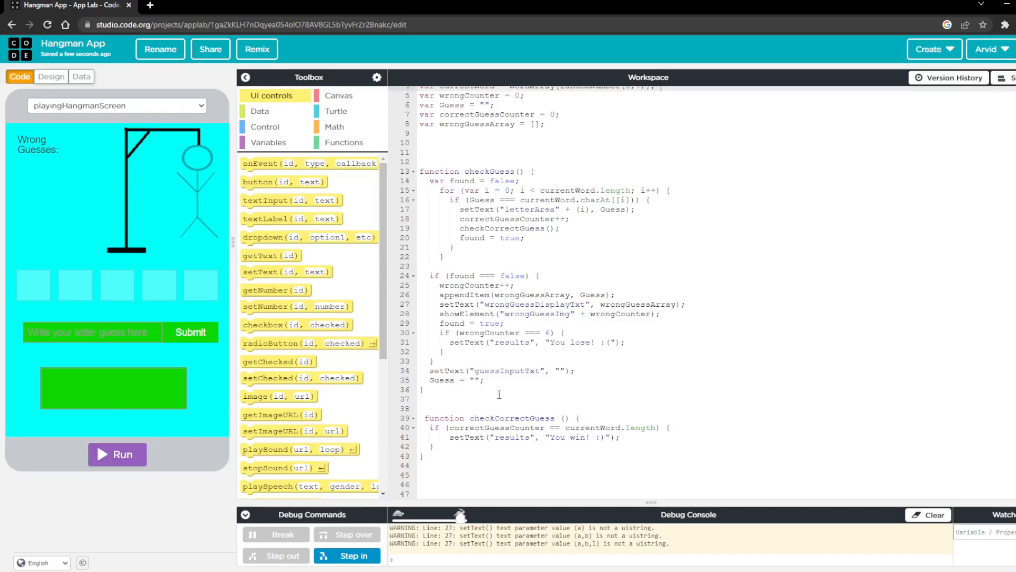
mouse_move(499, 422)
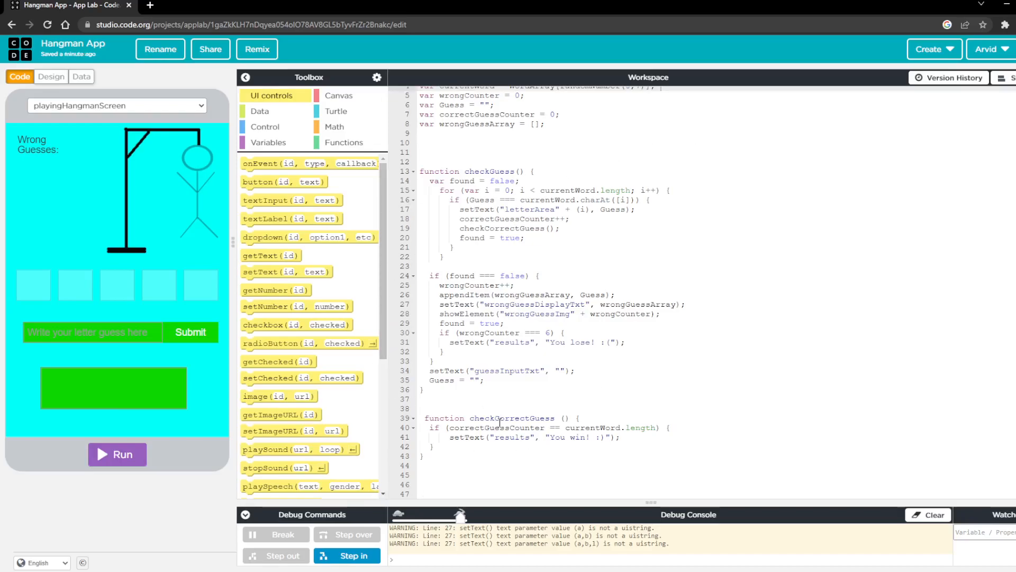
mouse_move(37, 272)
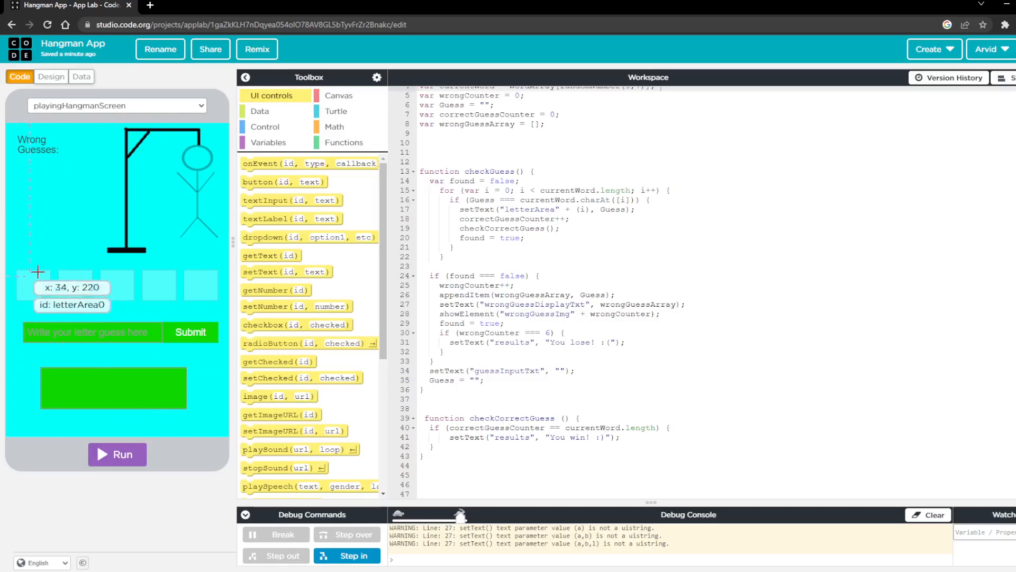
mouse_move(109, 273)
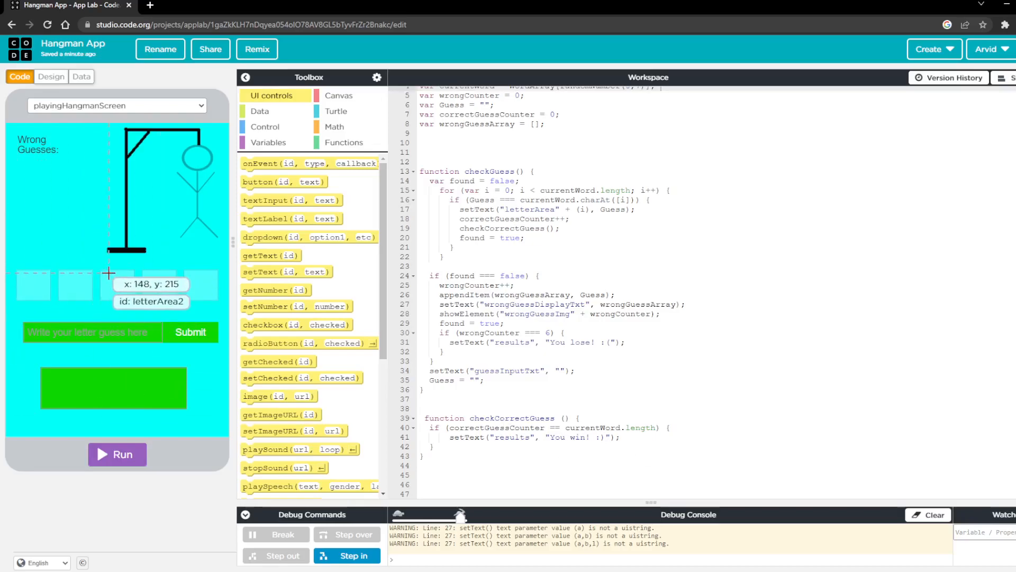
mouse_move(454, 315)
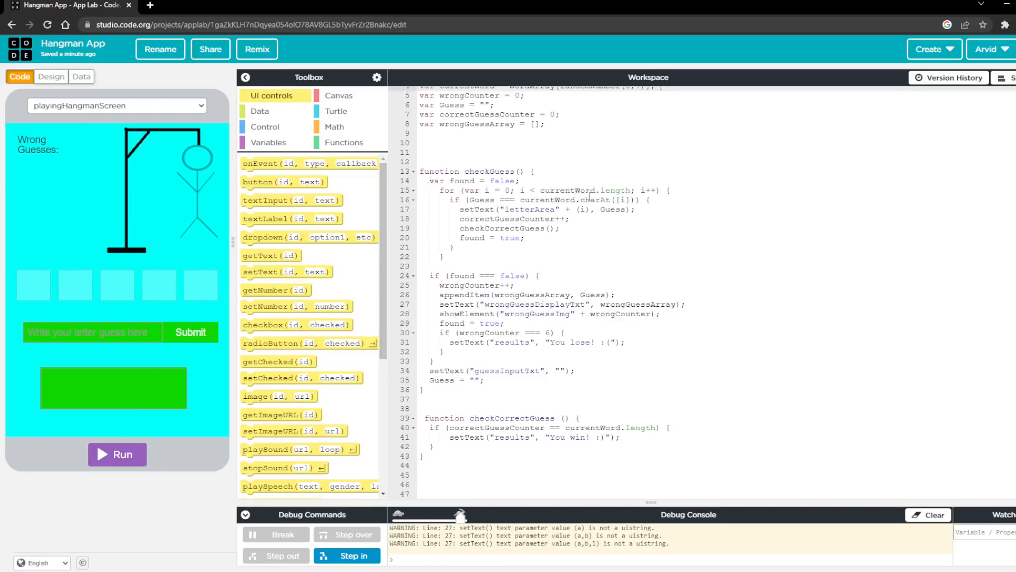
mouse_move(538, 214)
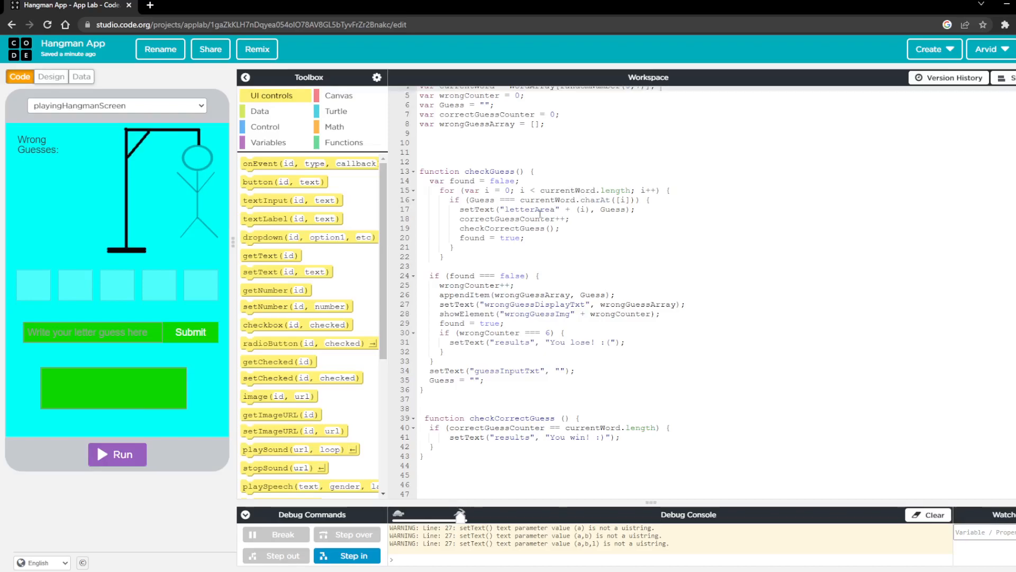
mouse_move(512, 212)
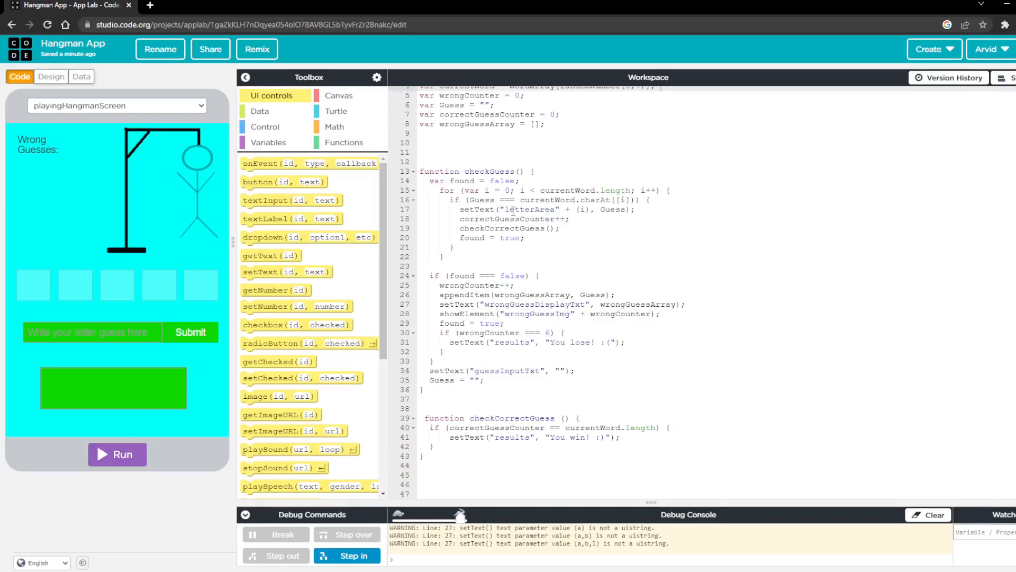
mouse_move(59, 279)
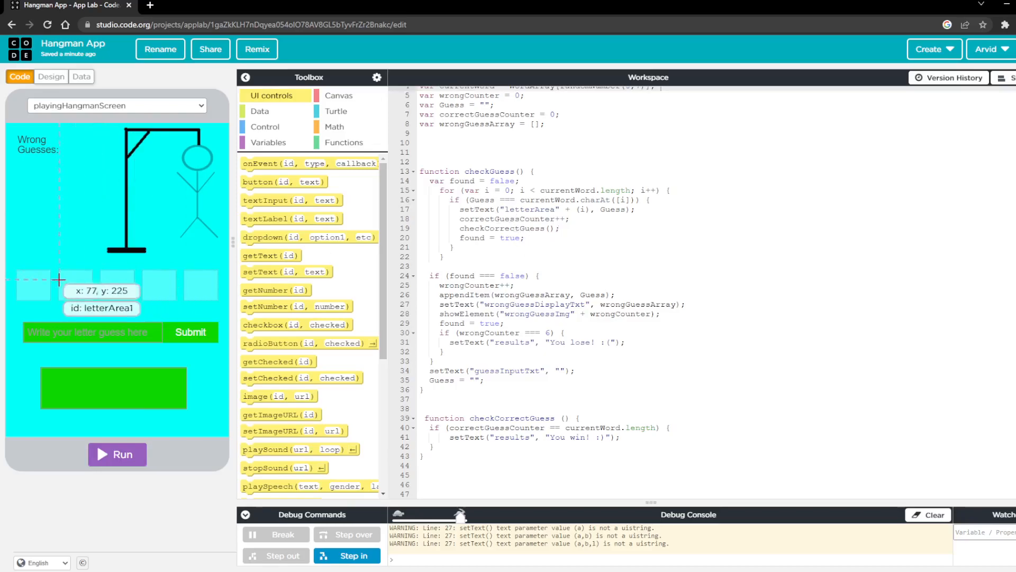
mouse_move(31, 293)
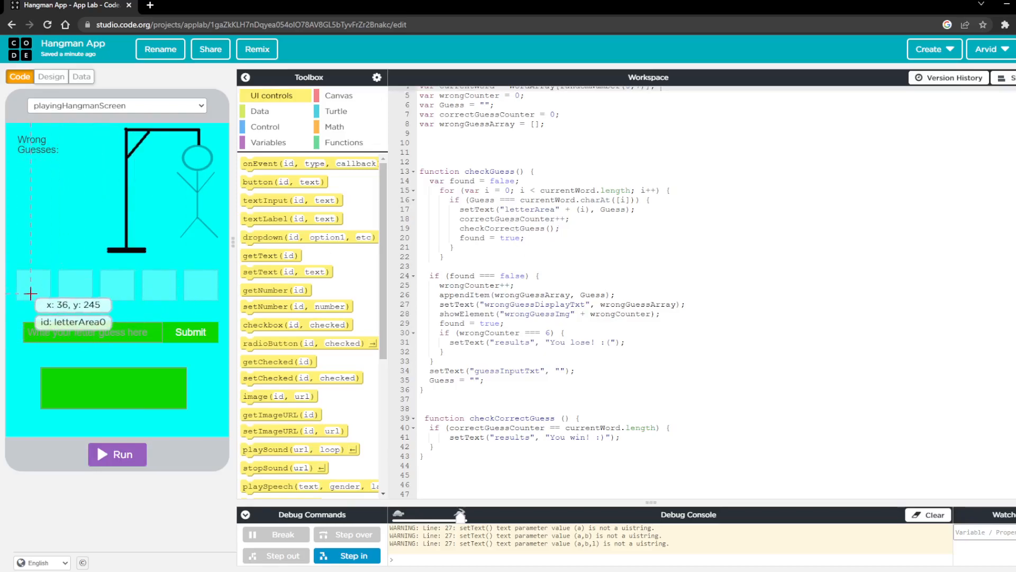
mouse_move(11, 172)
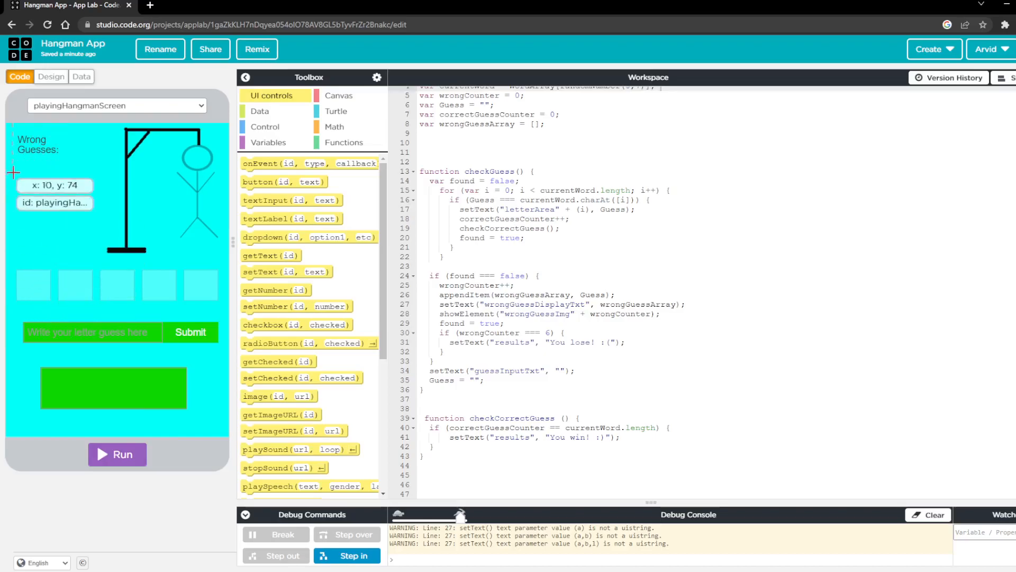
mouse_move(199, 178)
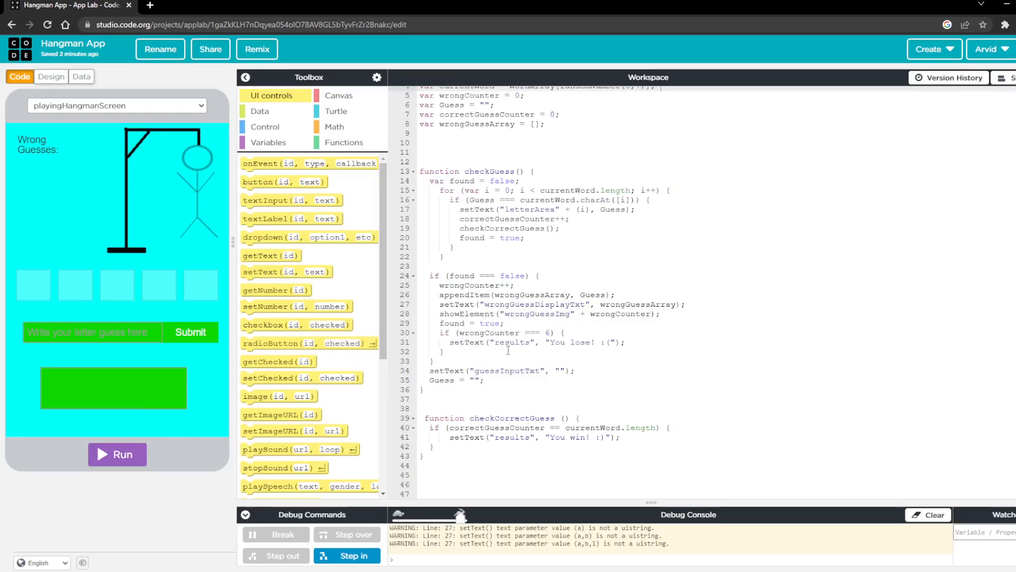
mouse_move(622, 302)
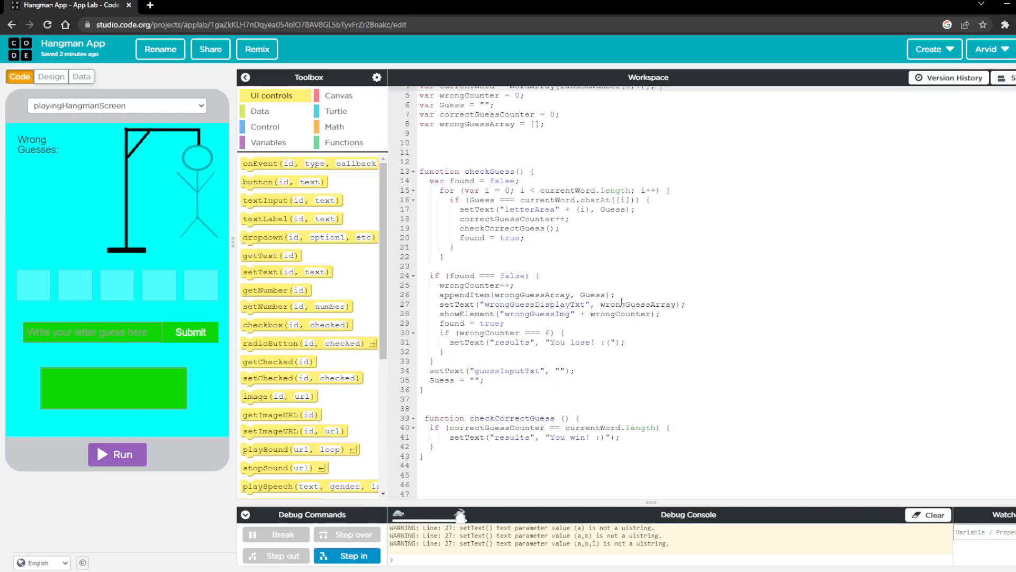
mouse_move(28, 282)
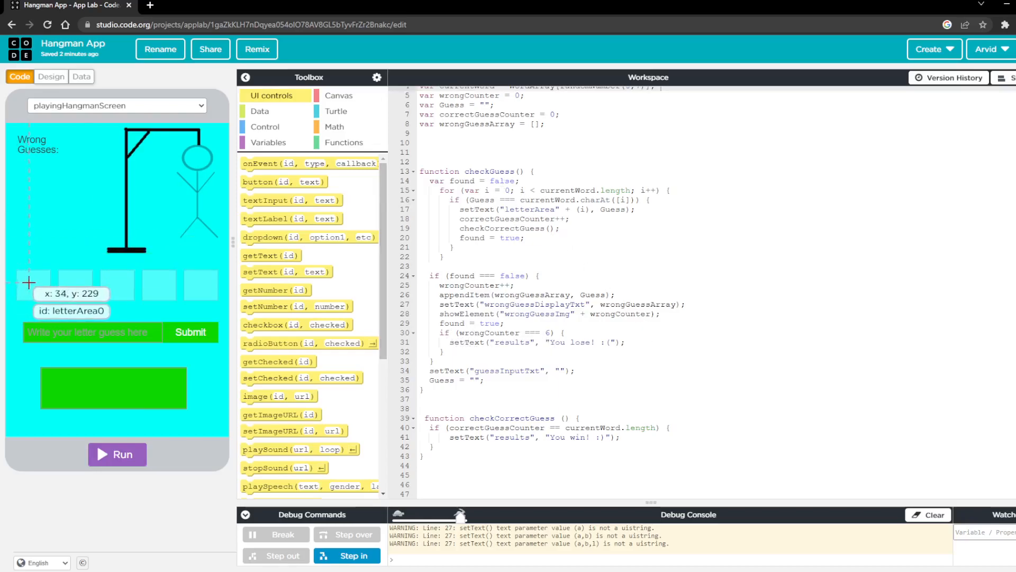
mouse_move(559, 445)
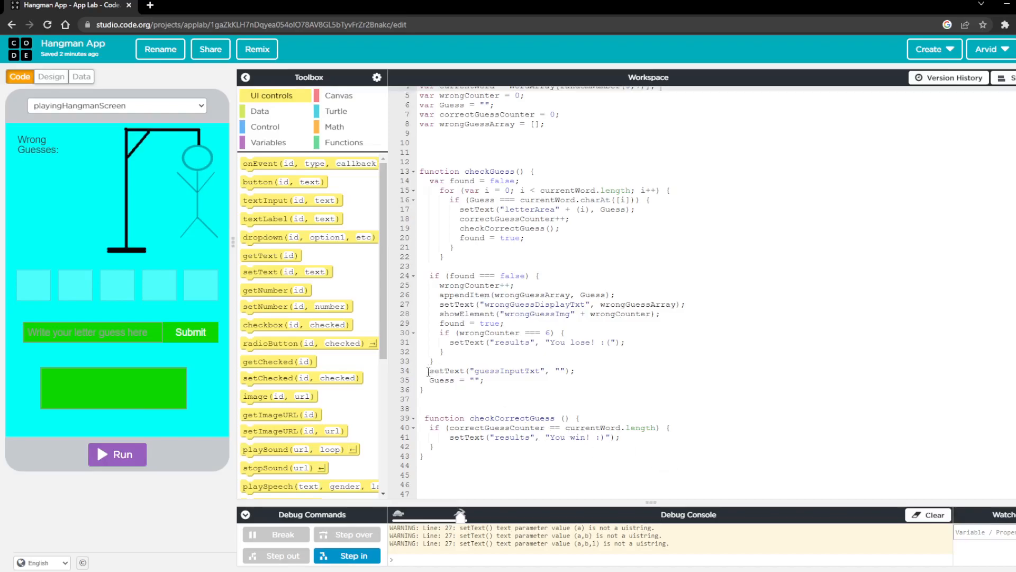
mouse_move(172, 337)
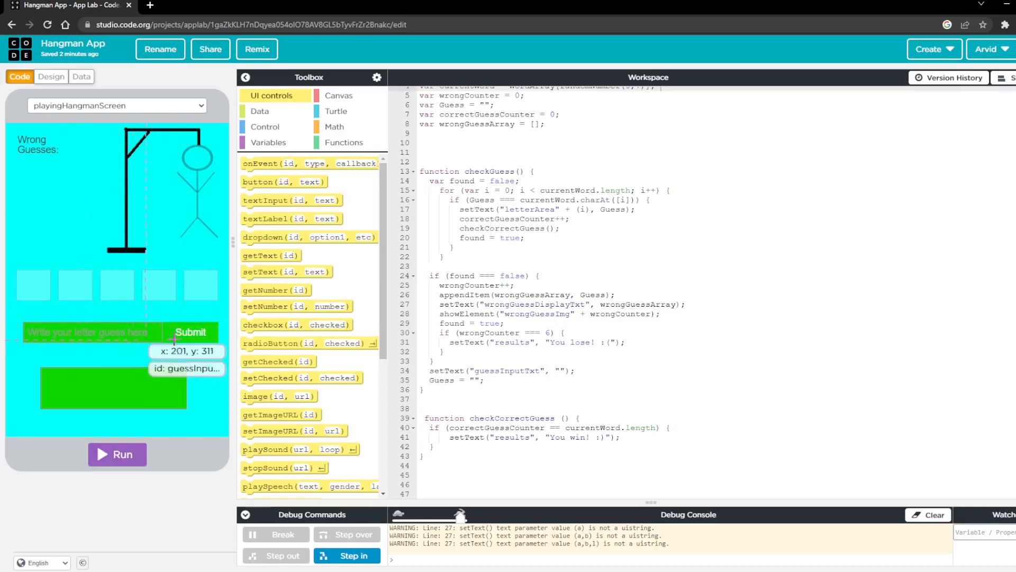
mouse_move(552, 380)
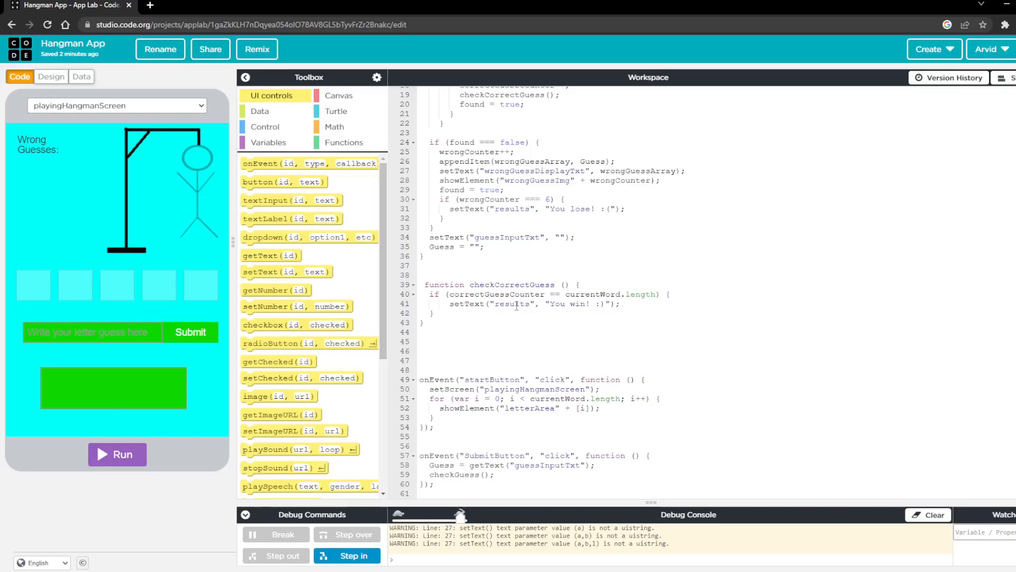
mouse_move(19, 281)
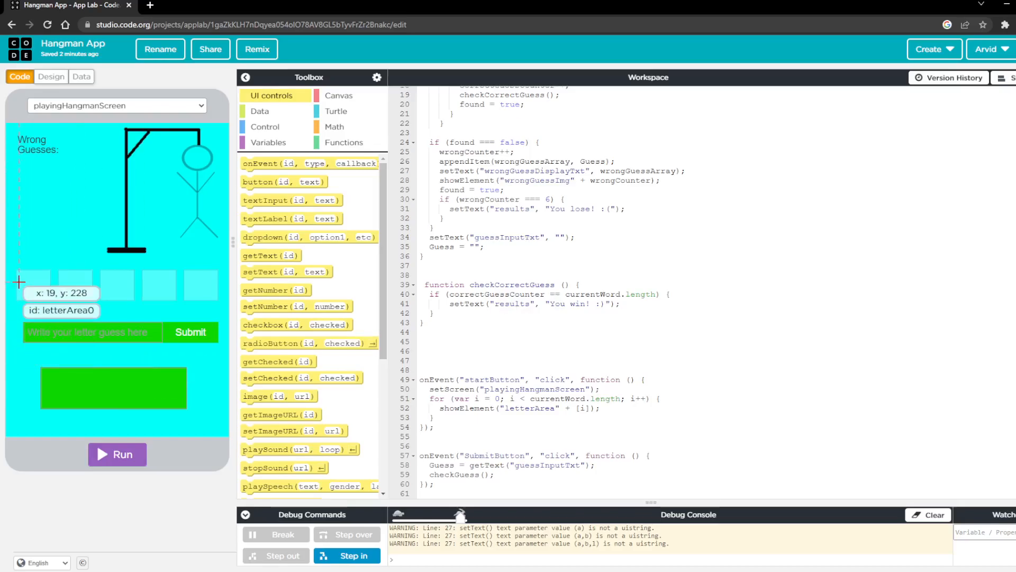
mouse_move(37, 326)
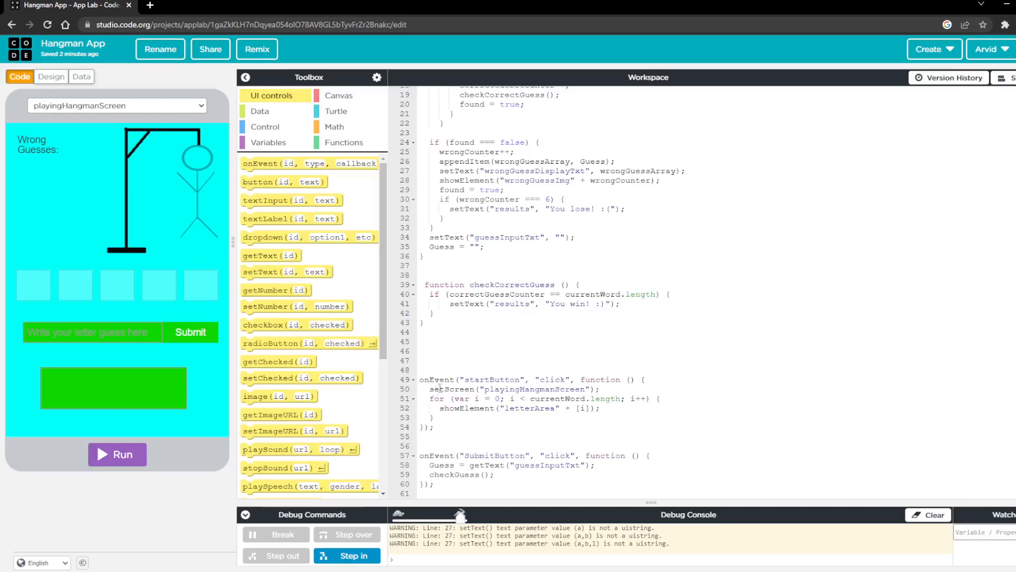
mouse_move(468, 407)
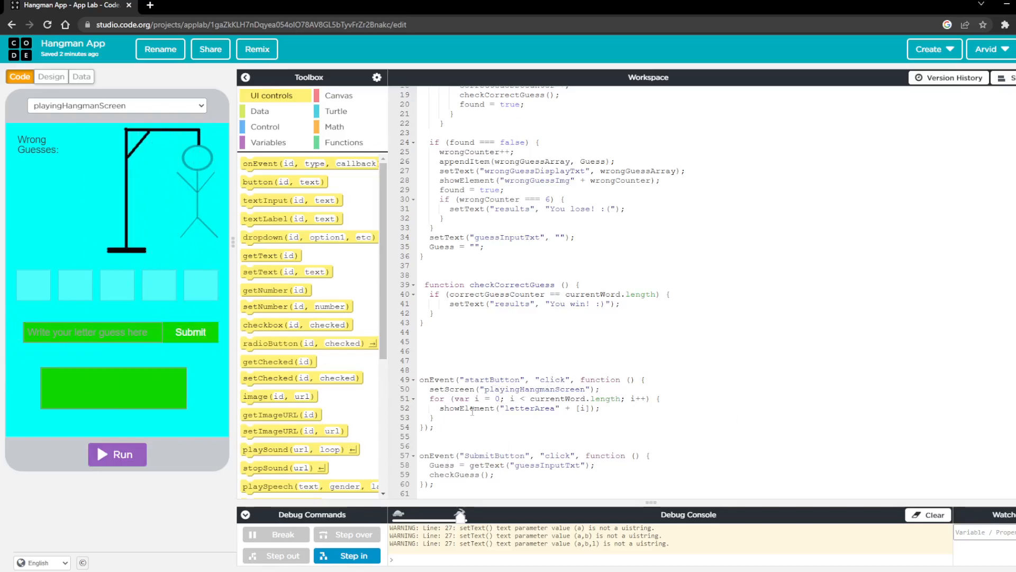
scroll(up, 3)
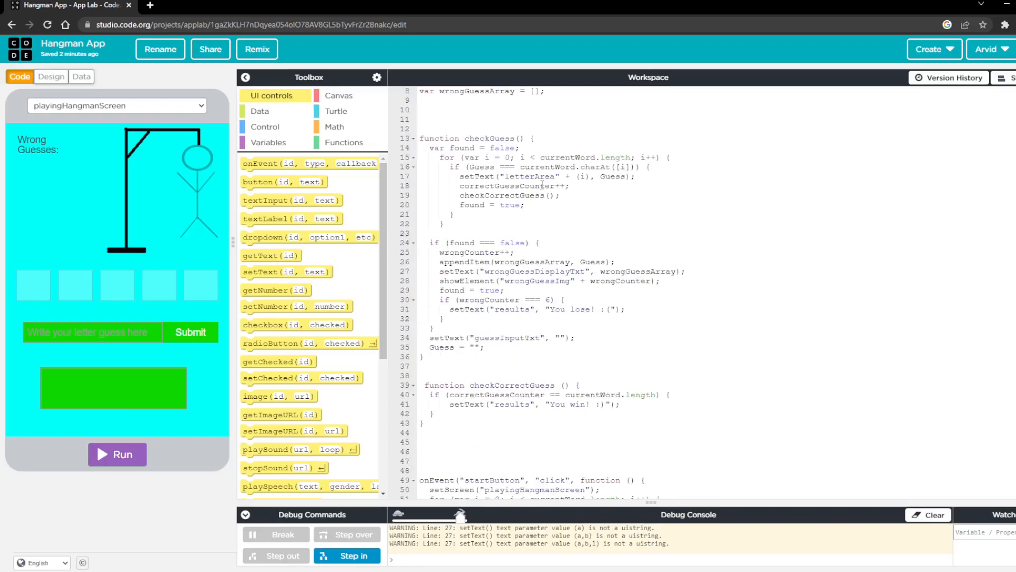
scroll(down, 3)
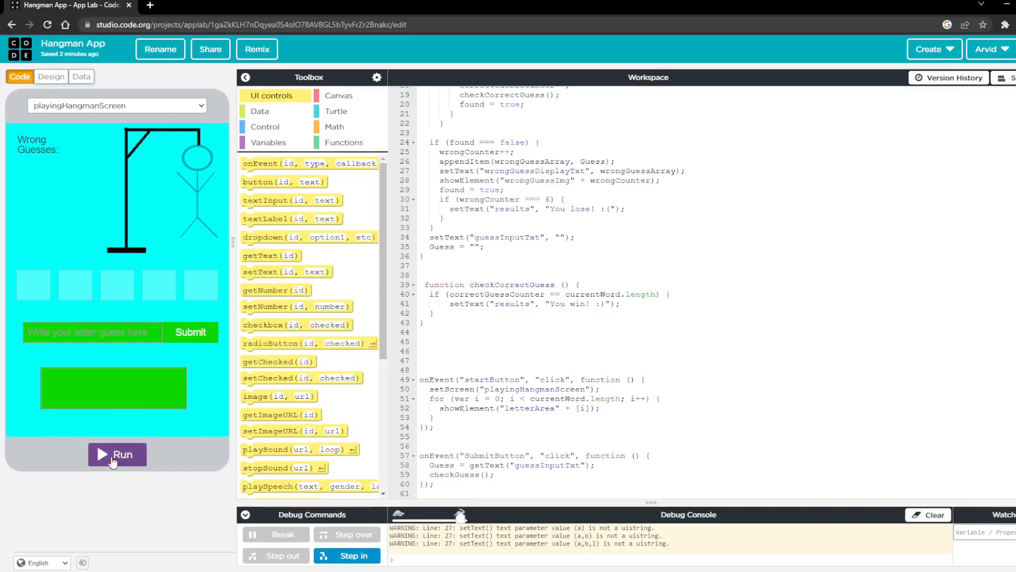
Run the Hangman app and press Start on the welcome screen to begin guessing.
click(116, 454)
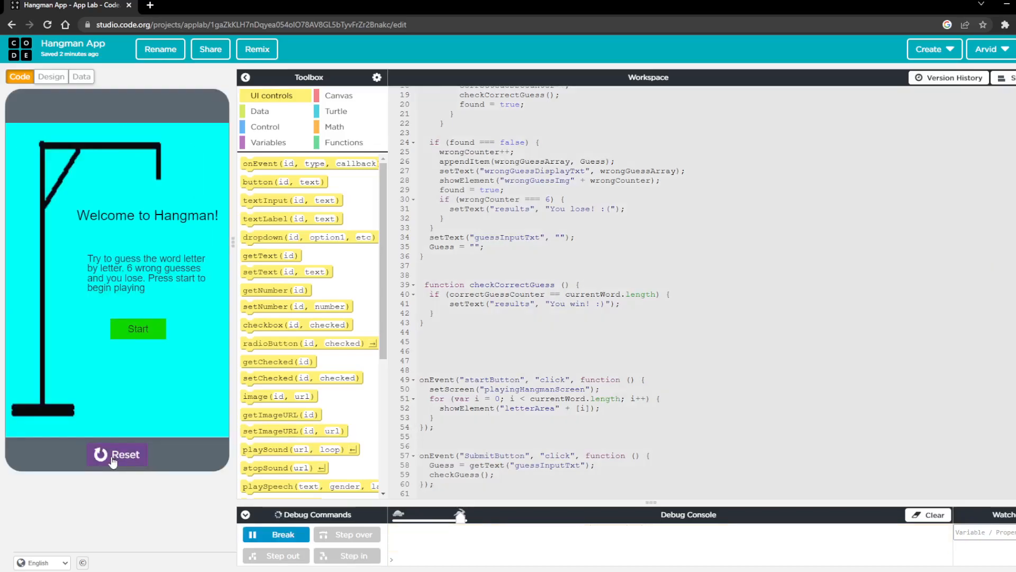
mouse_move(137, 328)
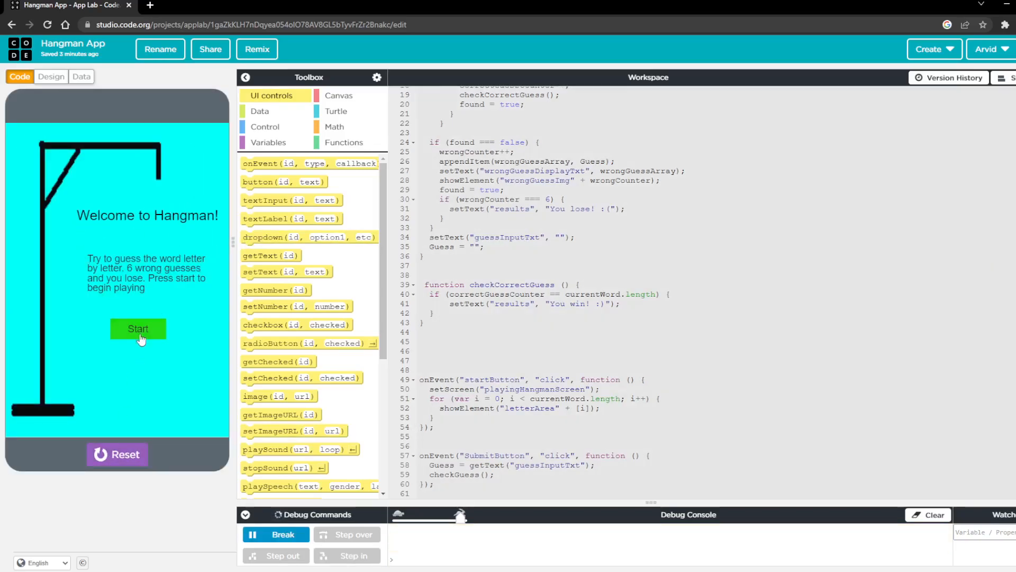
click(138, 328)
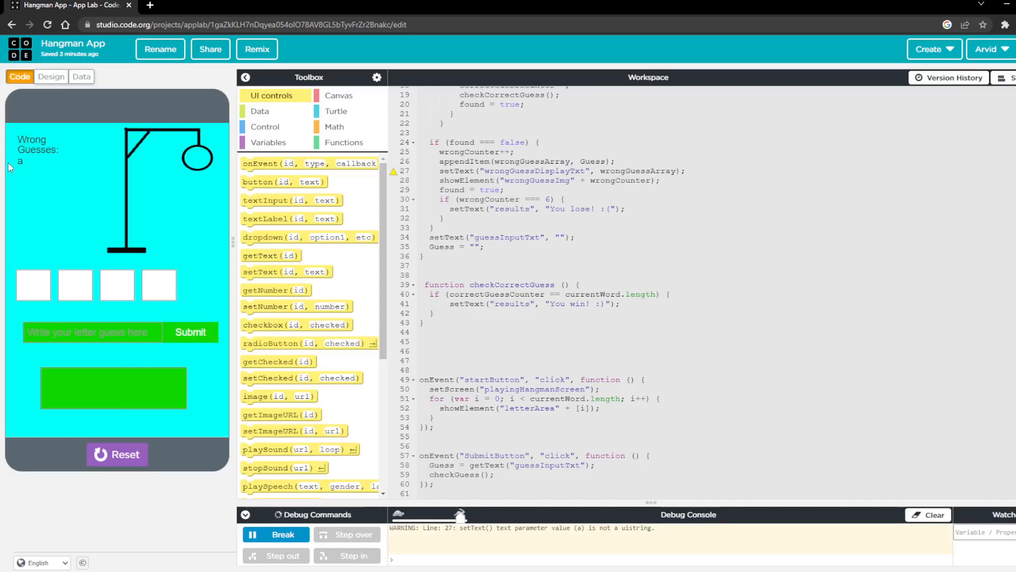
mouse_move(204, 141)
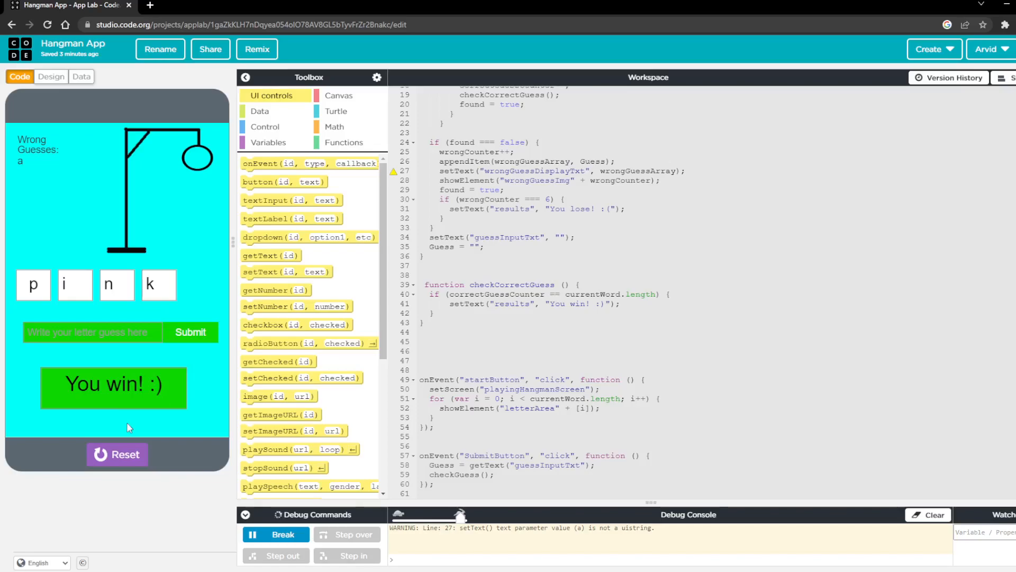
Restart the app, start a new round and submit wrong letter guesses toward the lose outcome.
click(116, 454)
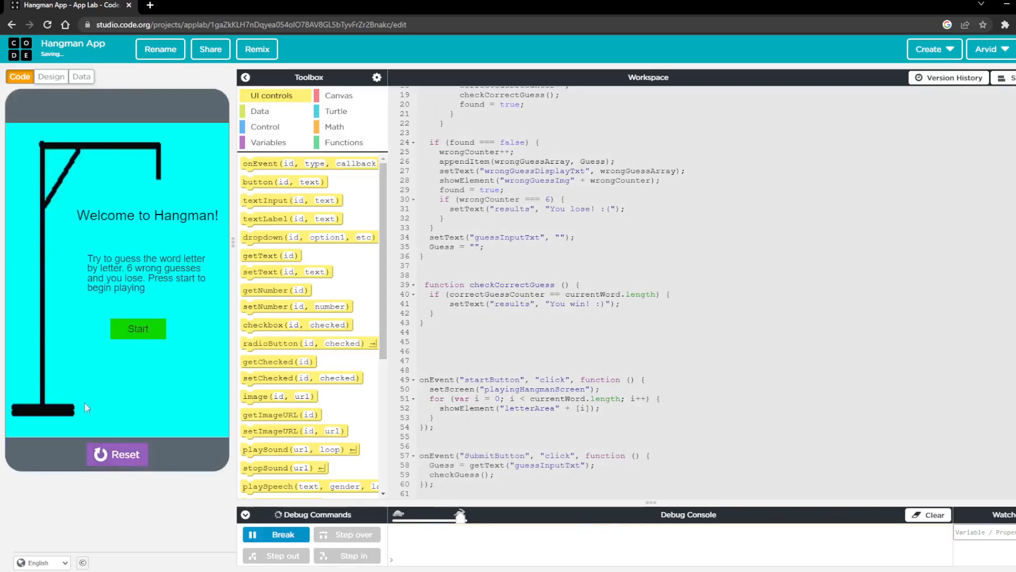
click(137, 328)
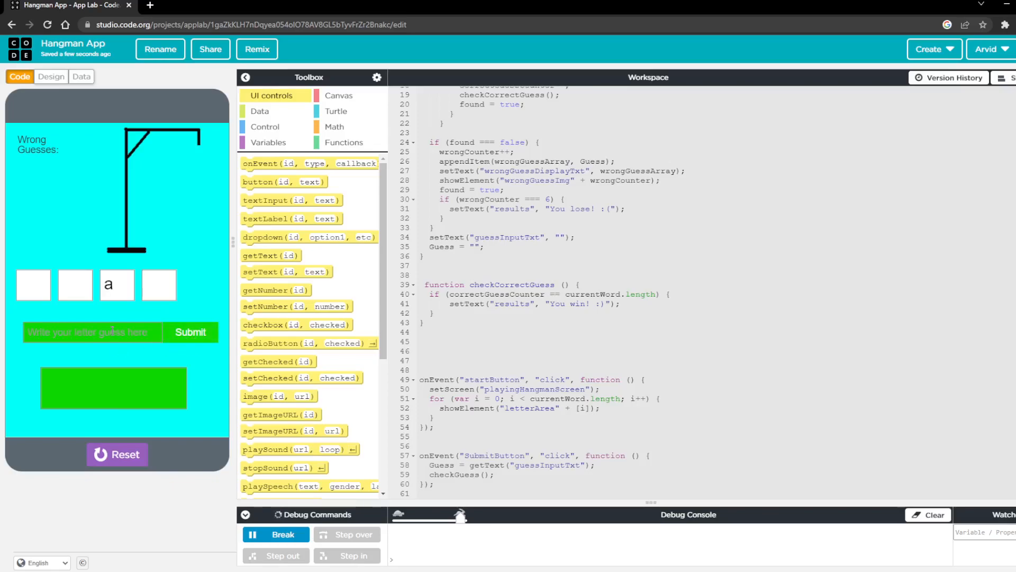
click(191, 331)
text(d)
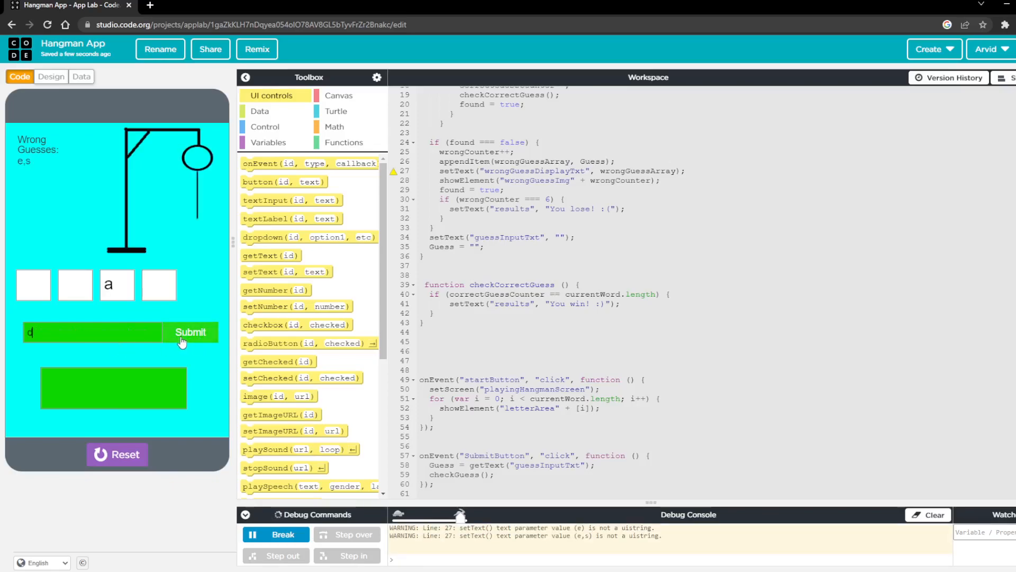
click(190, 332)
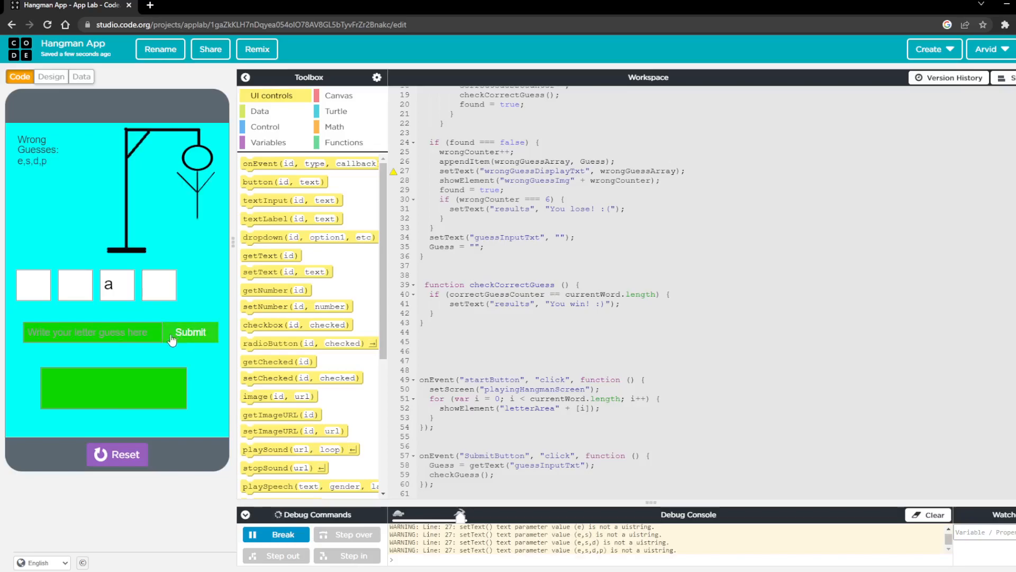
click(190, 332)
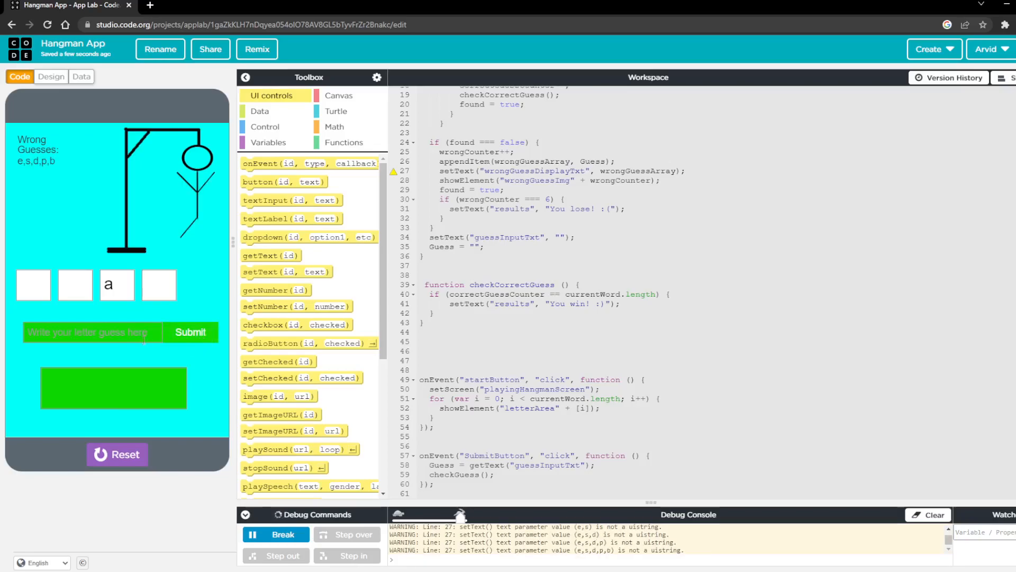
click(191, 331)
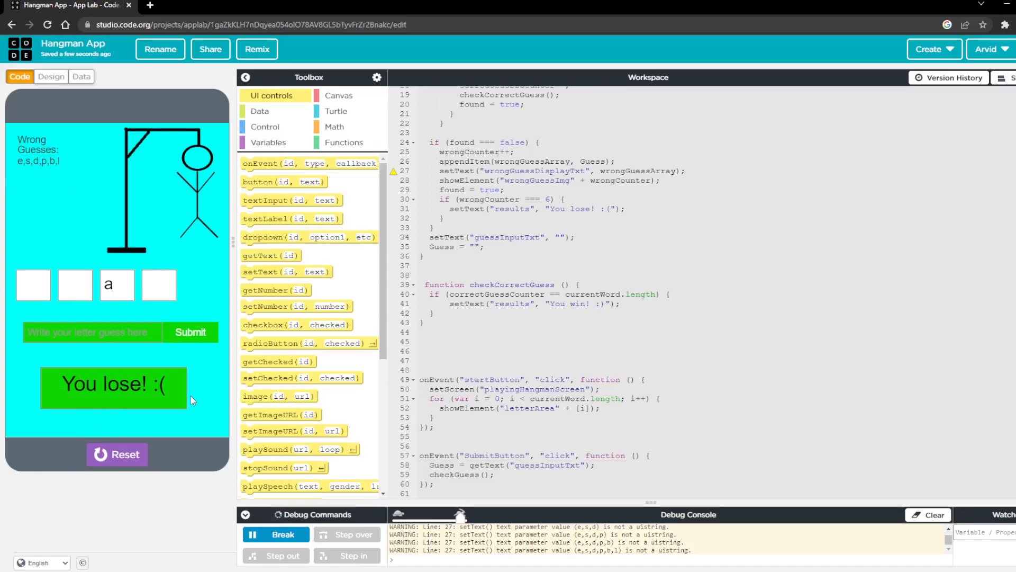
mouse_move(200, 418)
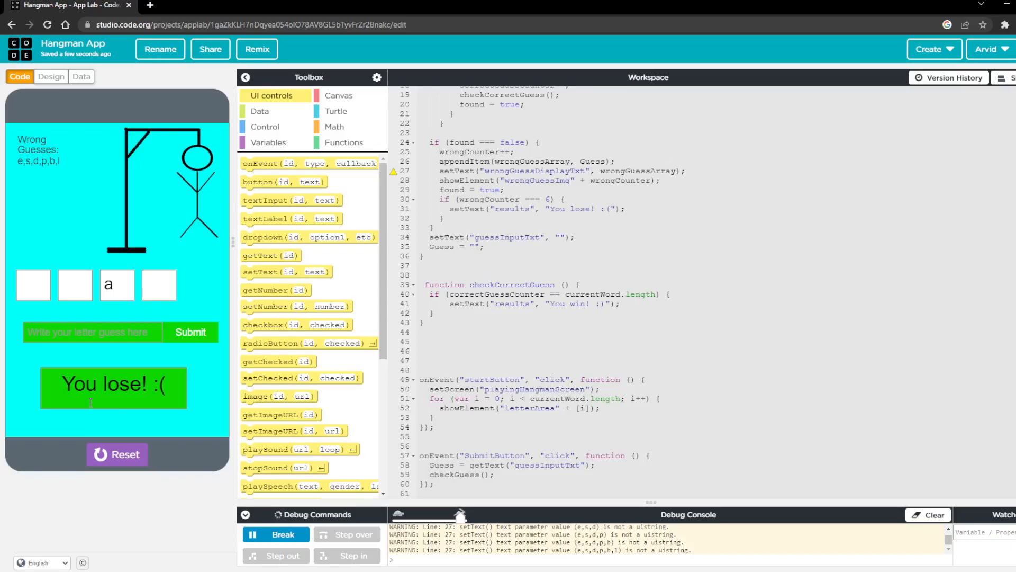
mouse_move(97, 477)
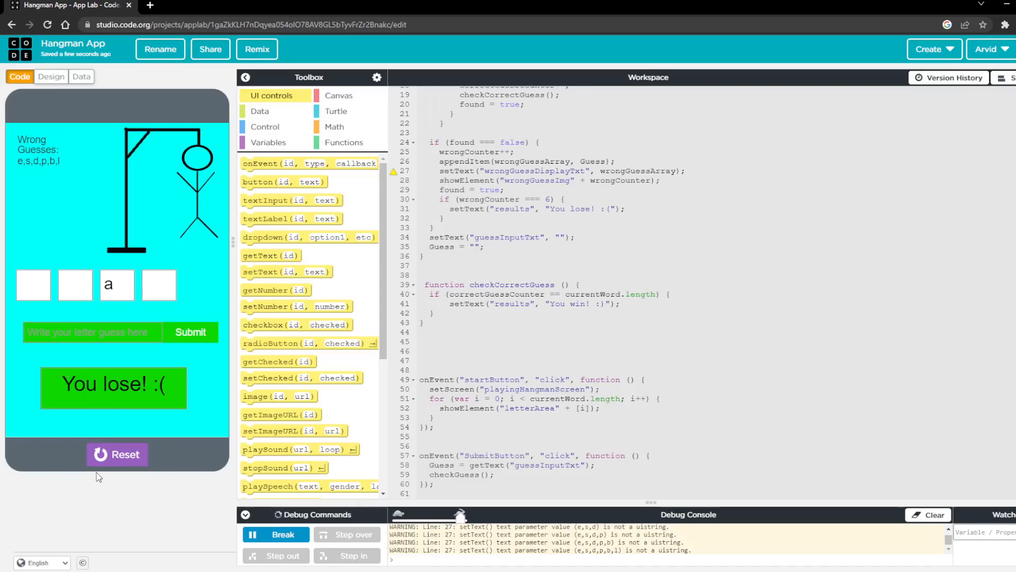